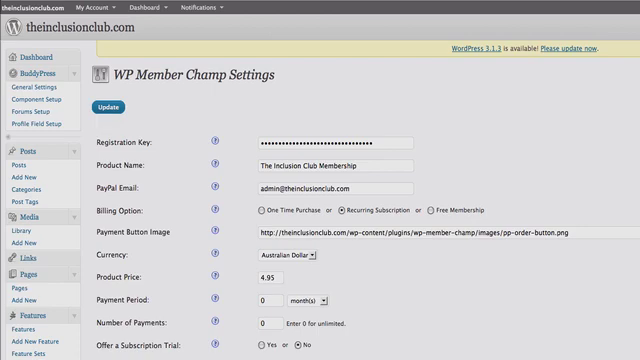
# Reopen the WP Member Champ settings page and keep the currency as Australian Dollar.
pyautogui.scroll(-3)
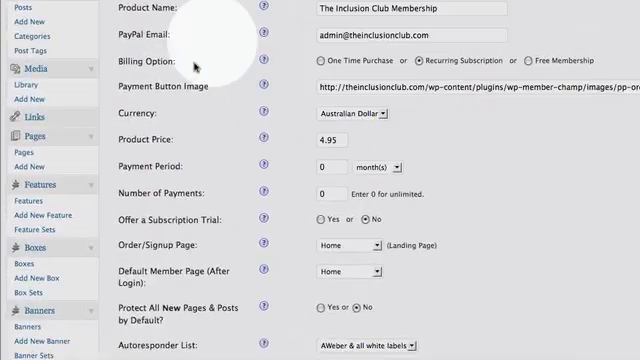
pyautogui.scroll(-3)
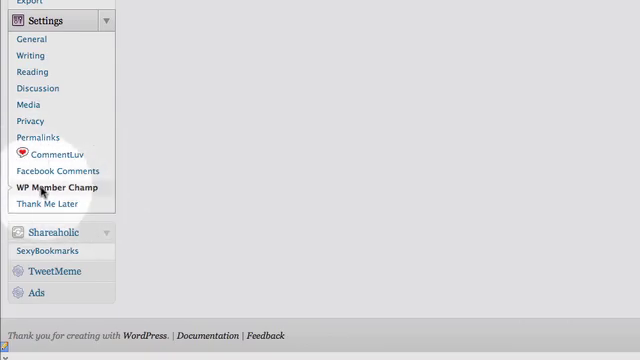
pyautogui.click(62, 188)
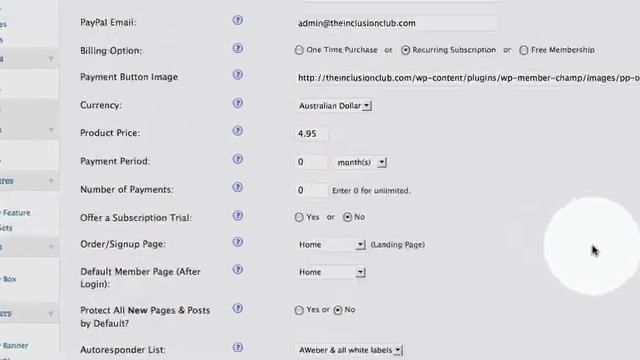
pyautogui.scroll(3)
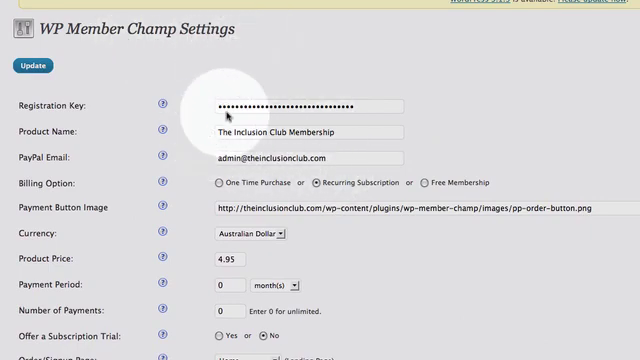
pyautogui.moveTo(355, 110)
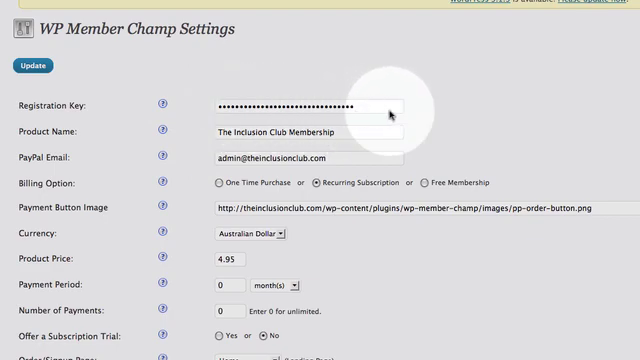
pyautogui.moveTo(193, 157)
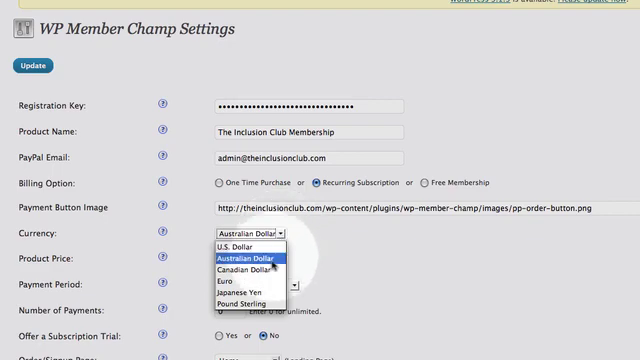
pyautogui.moveTo(248, 303)
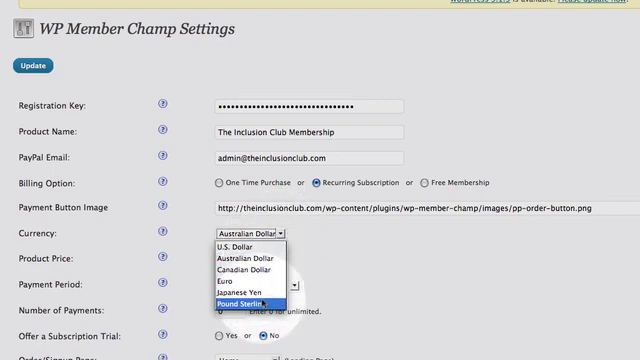
pyautogui.click(247, 233)
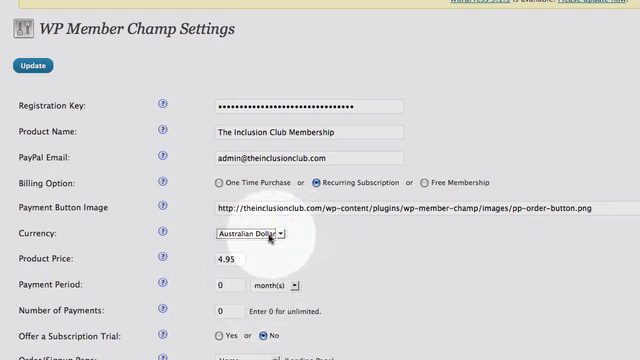
pyautogui.moveTo(88, 262)
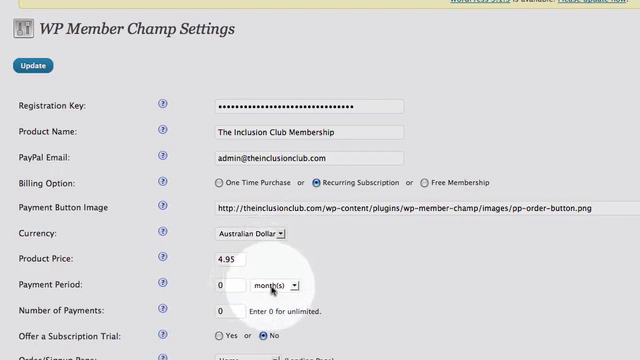
# Set the payment period to 1 month(s), leaving Number of Payments at 0.
pyautogui.click(283, 283)
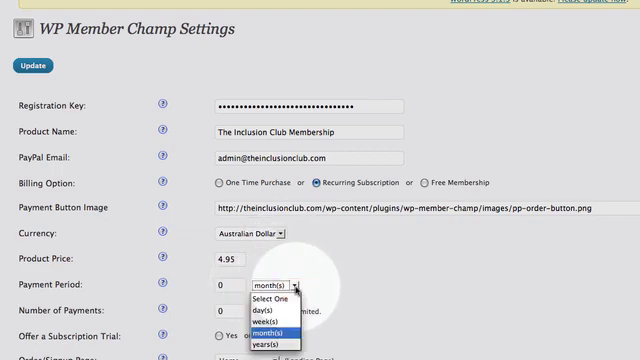
pyautogui.moveTo(283, 341)
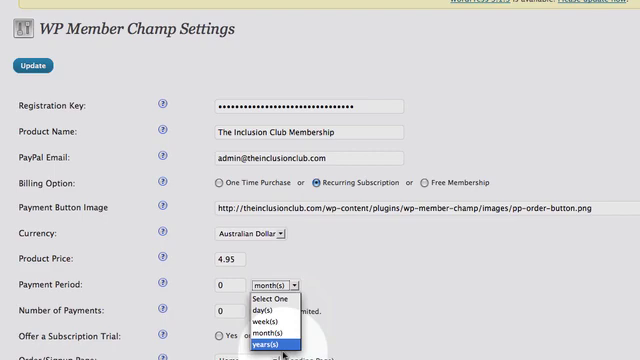
pyautogui.moveTo(277, 299)
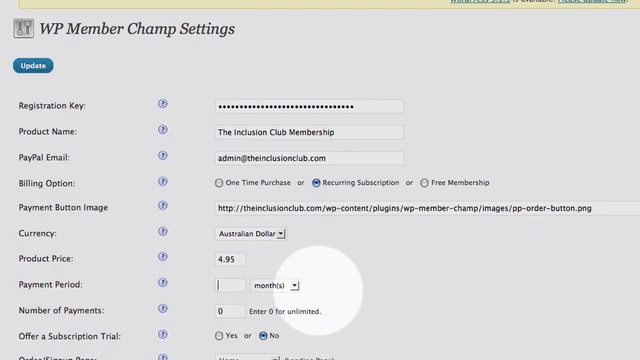
pyautogui.write('1')
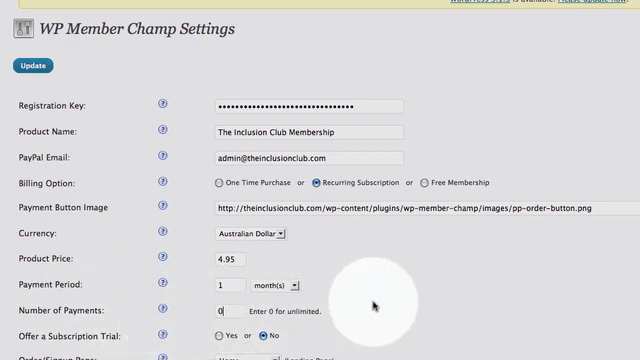
pyautogui.scroll(-3)
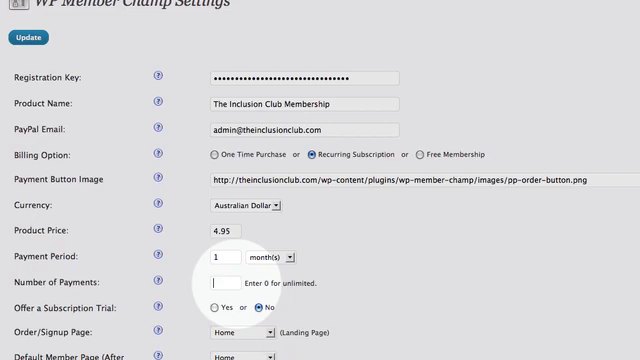
pyautogui.scroll(-3)
pyautogui.write('0')
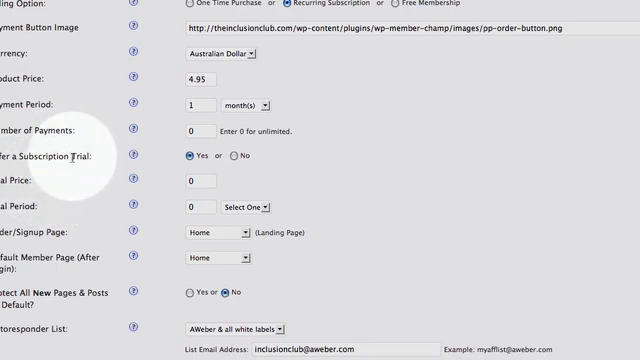
pyautogui.moveTo(52, 186)
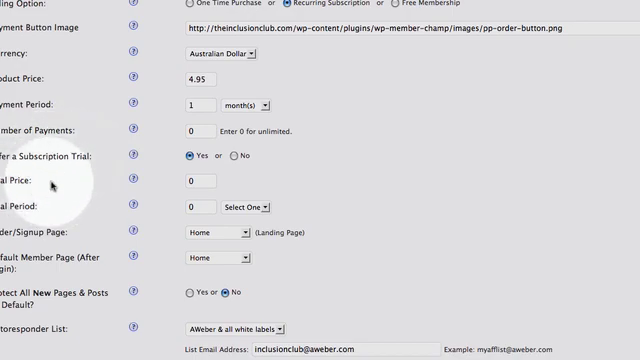
pyautogui.moveTo(225, 185)
pyautogui.write('3')
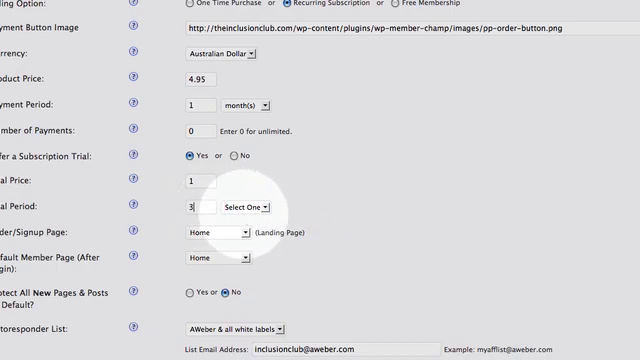
# Choose day(s) as the trial period unit for the 30-day trial.
pyautogui.click(255, 208)
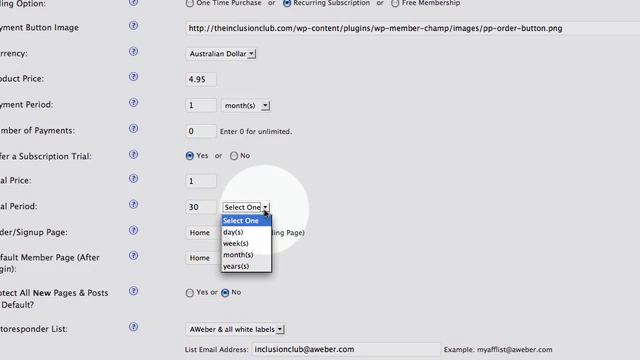
pyautogui.click(237, 221)
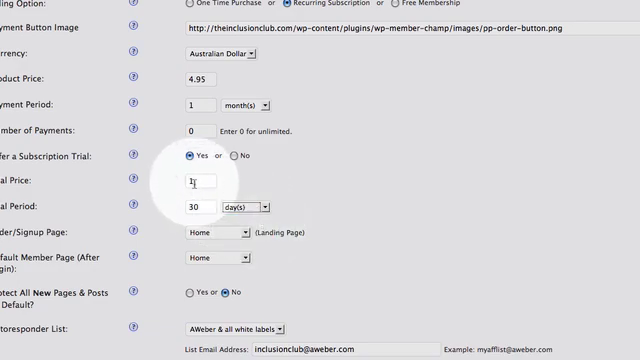
pyautogui.click(265, 207)
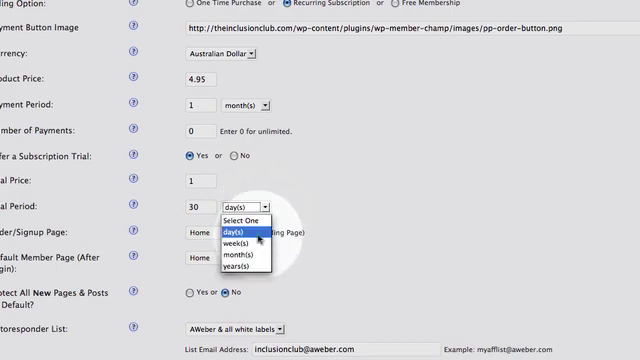
pyautogui.moveTo(244, 244)
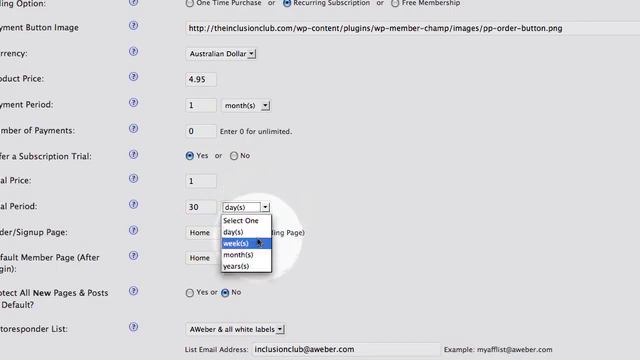
pyautogui.moveTo(238, 255)
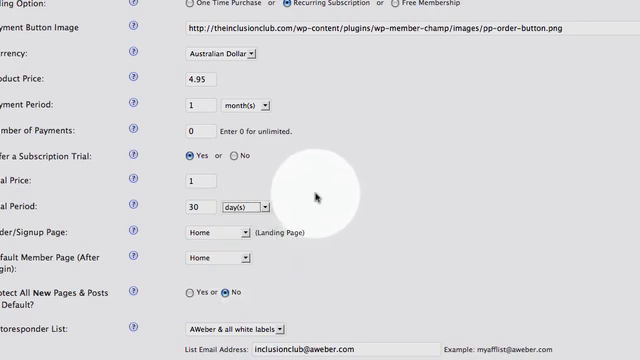
pyautogui.moveTo(148, 204)
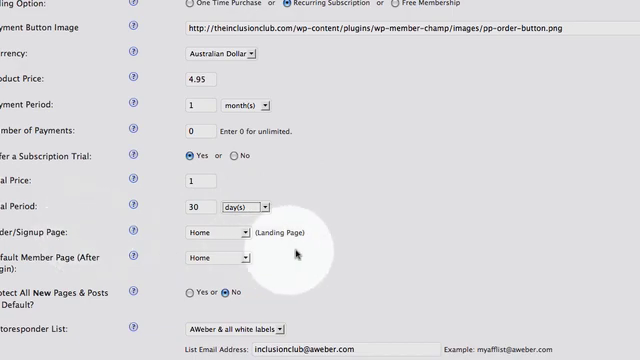
# Choose Join as the Order/Signup landing page.
pyautogui.scroll(-3)
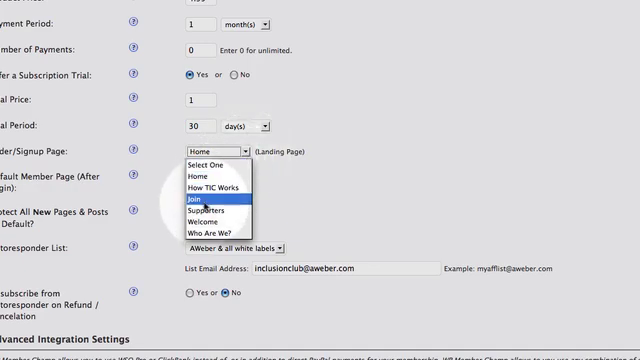
pyautogui.click(216, 201)
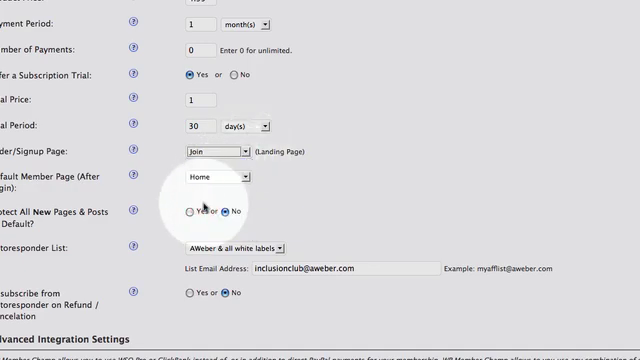
pyautogui.moveTo(237, 155)
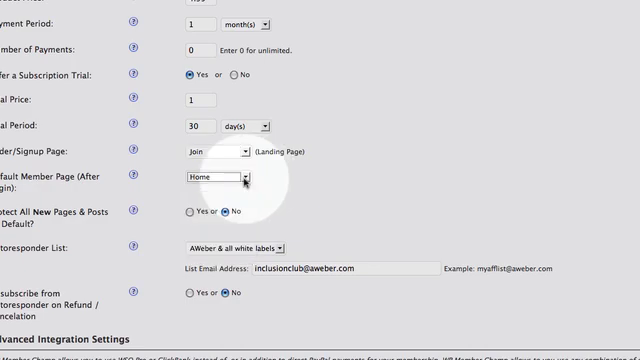
pyautogui.moveTo(264, 182)
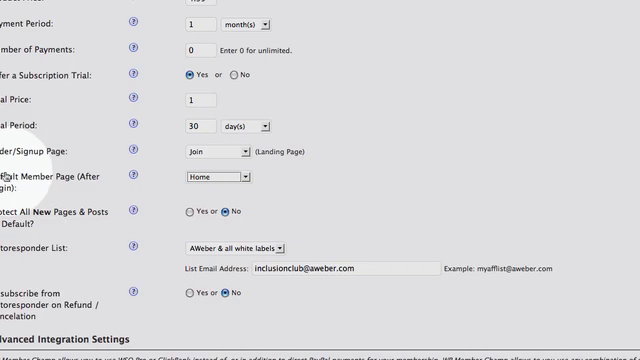
pyautogui.moveTo(45, 215)
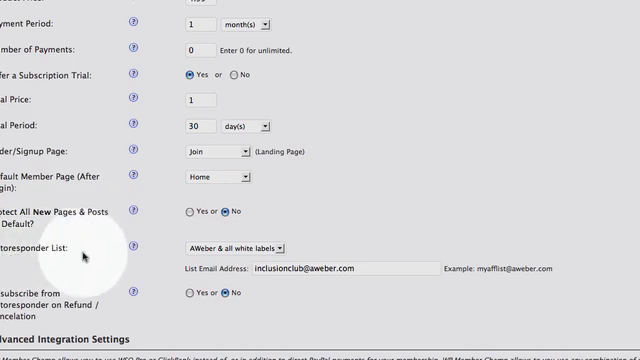
pyautogui.moveTo(258, 249)
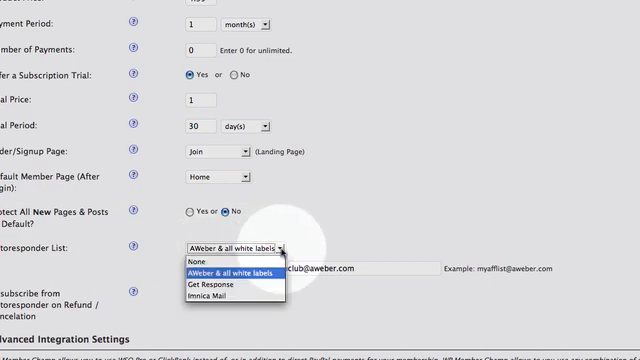
pyautogui.moveTo(224, 286)
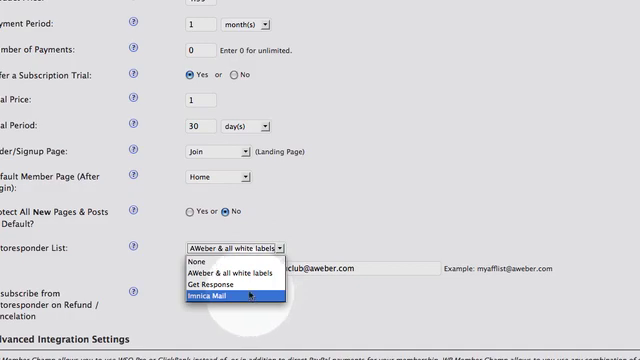
pyautogui.moveTo(225, 273)
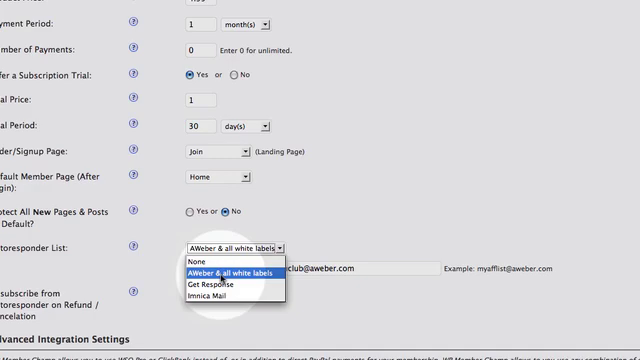
pyautogui.click(220, 271)
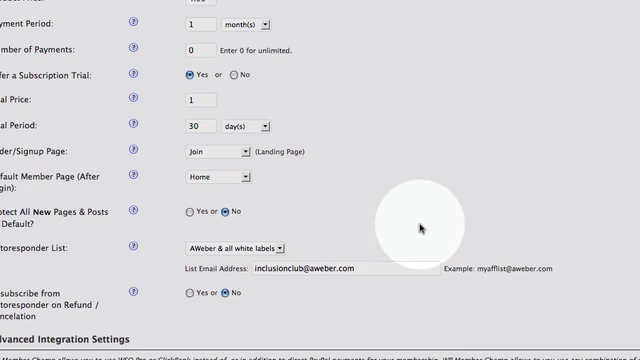
pyautogui.scroll(-3)
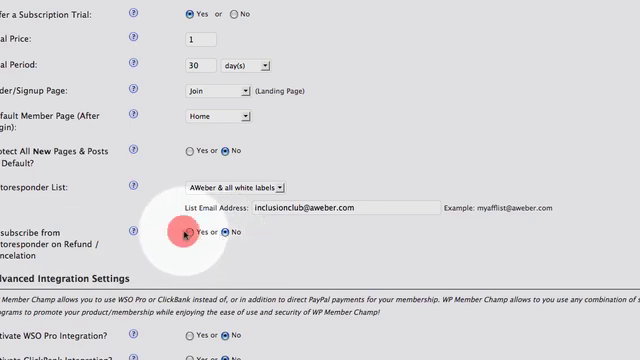
pyautogui.click(190, 231)
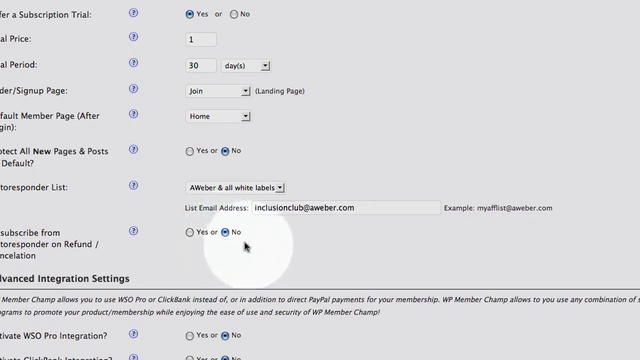
pyautogui.click(230, 233)
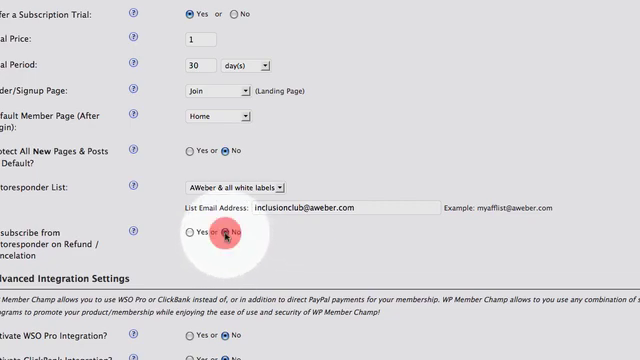
pyautogui.scroll(-3)
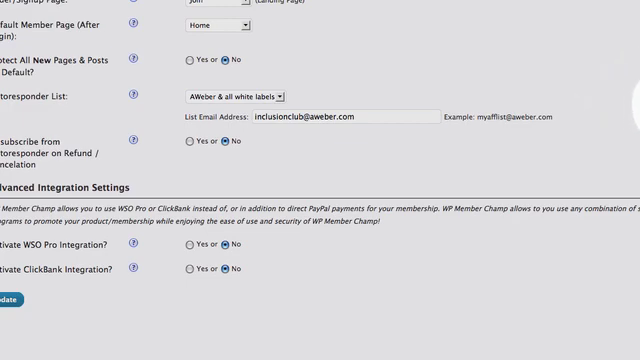
pyautogui.scroll(-3)
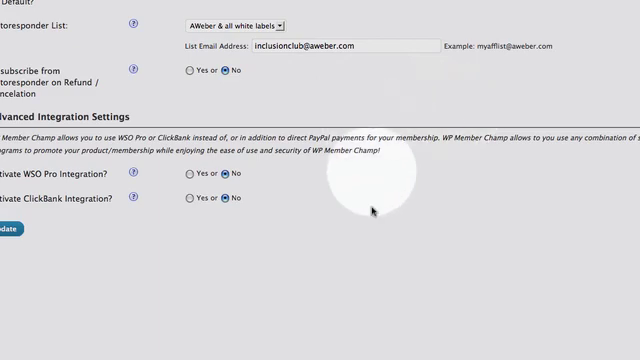
pyautogui.moveTo(337, 243)
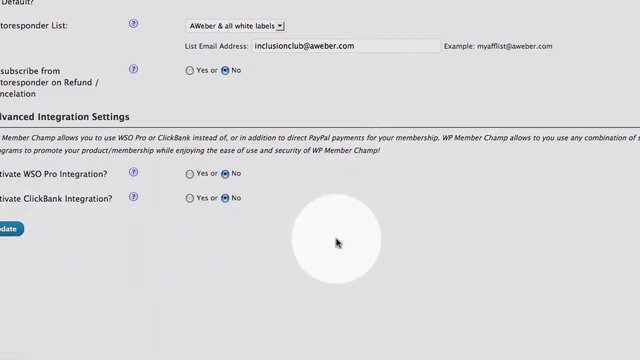
pyautogui.moveTo(418, 231)
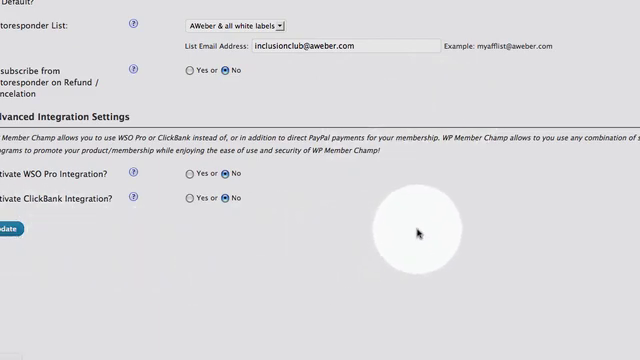
pyautogui.scroll(3)
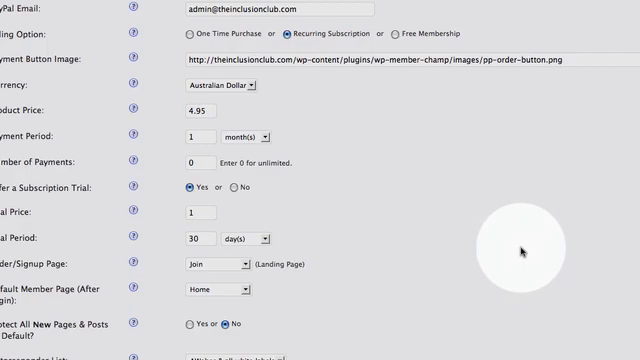
pyautogui.scroll(-3)
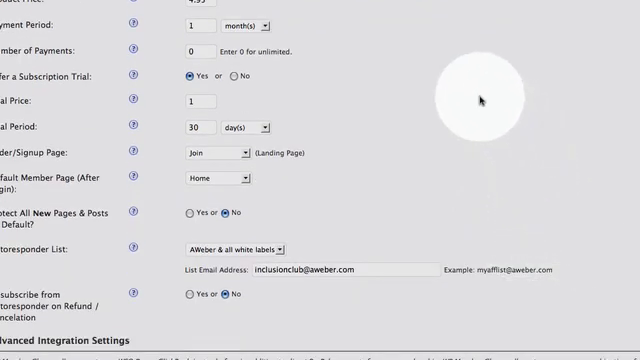
pyautogui.scroll(3)
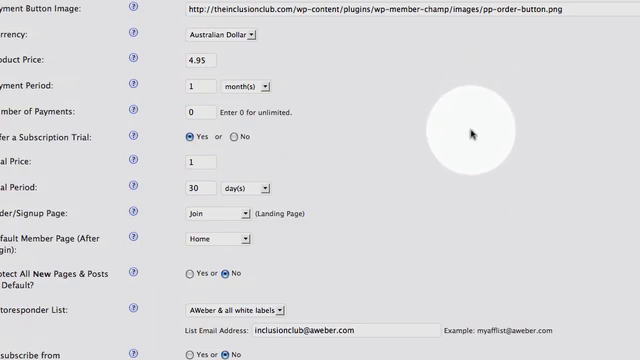
pyautogui.moveTo(400, 143)
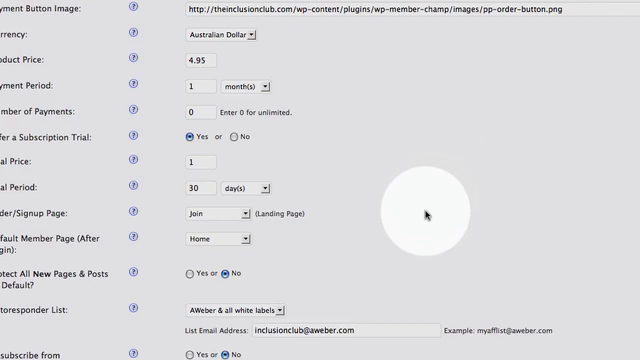
pyautogui.scroll(-3)
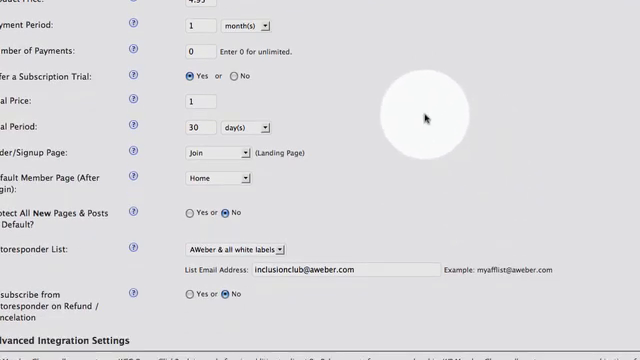
pyautogui.moveTo(464, 96)
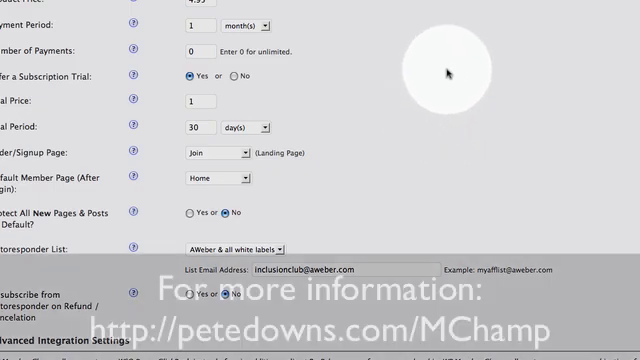
pyautogui.scroll(3)
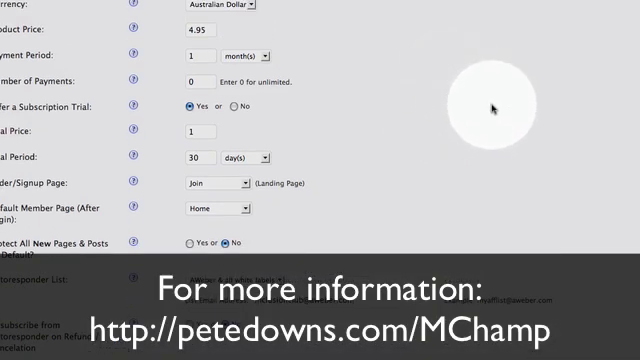